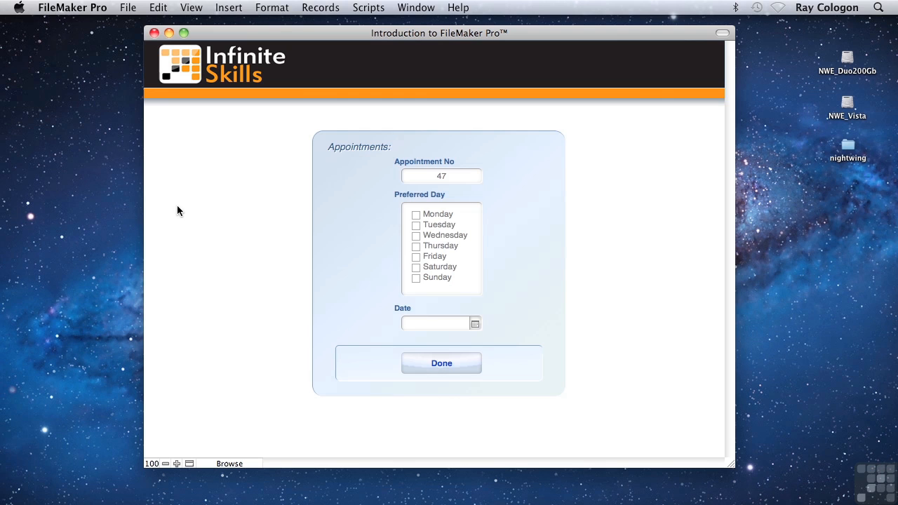
# Tick Tuesday and Friday as preferred days for appointment 47, then open the date calendar.
pyautogui.click(416, 225)
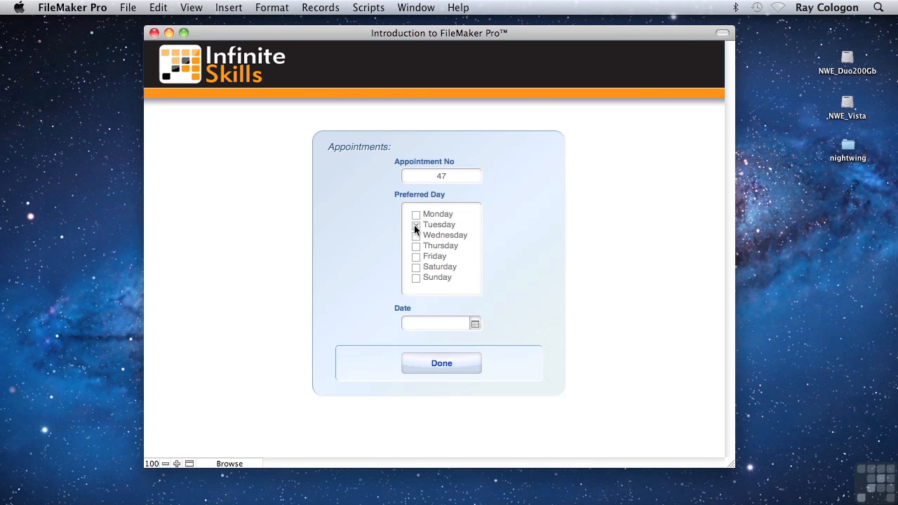
pyautogui.click(476, 323)
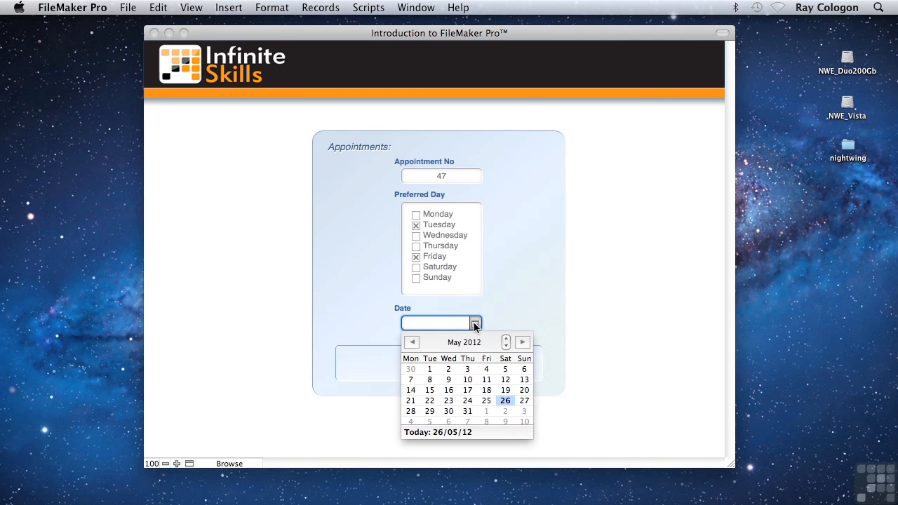
pyautogui.click(525, 400)
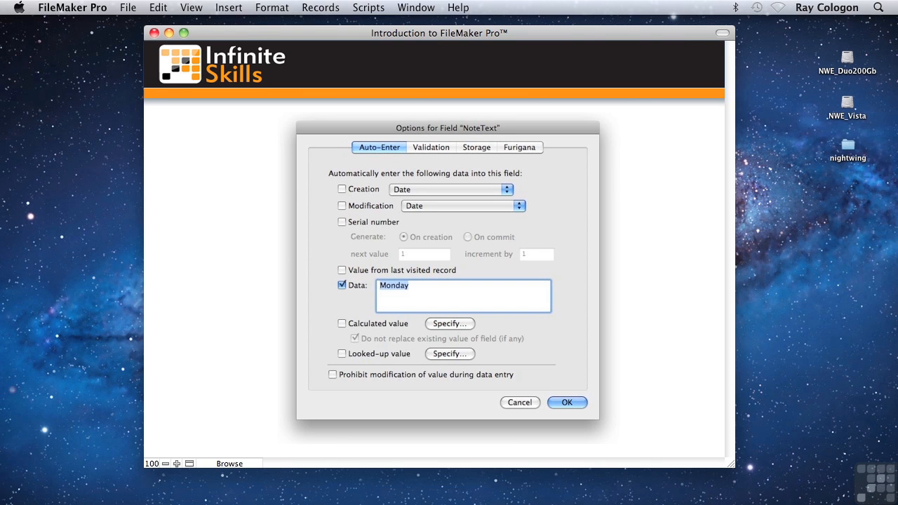
# Show NoteText's Validation tab, requiring membership in the Days value list.
pyautogui.click(431, 147)
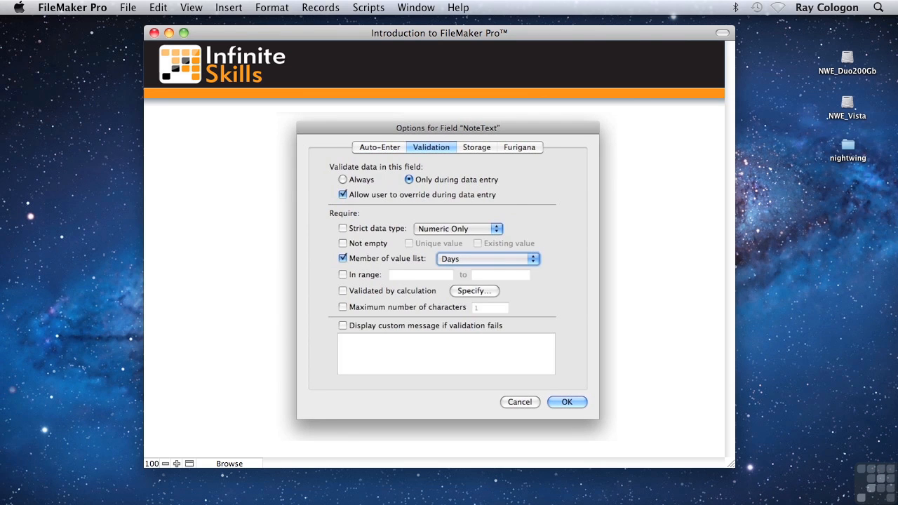
pyautogui.click(520, 147)
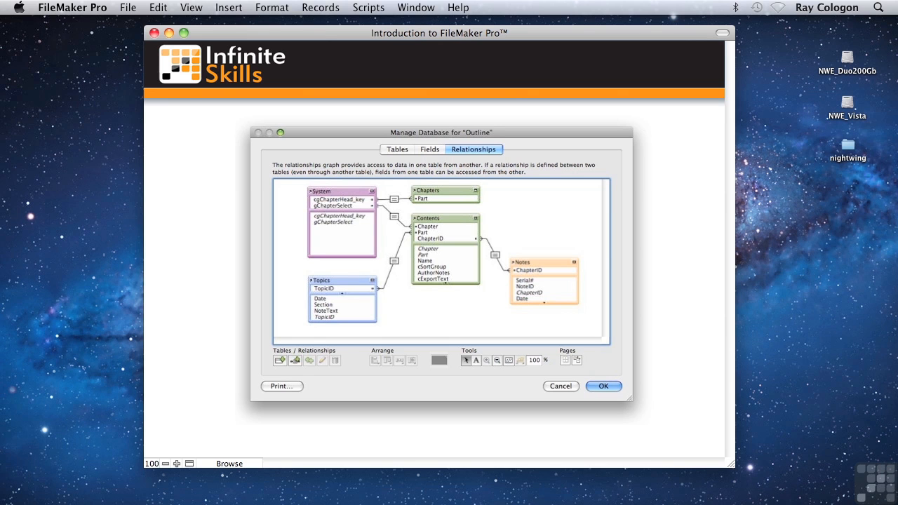
# Close Manage Database and open BibliograFile on Friedrich Nietzsche's author record.
pyautogui.click(601, 386)
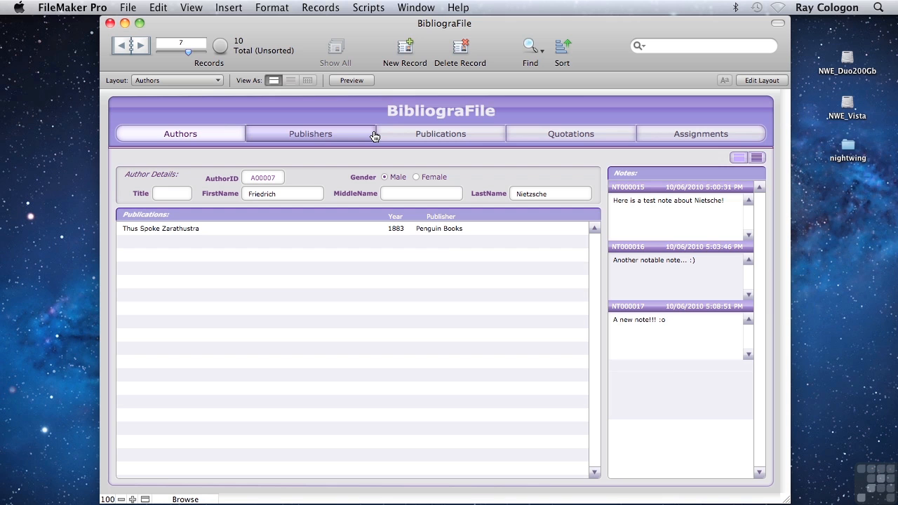
pyautogui.moveTo(456, 131)
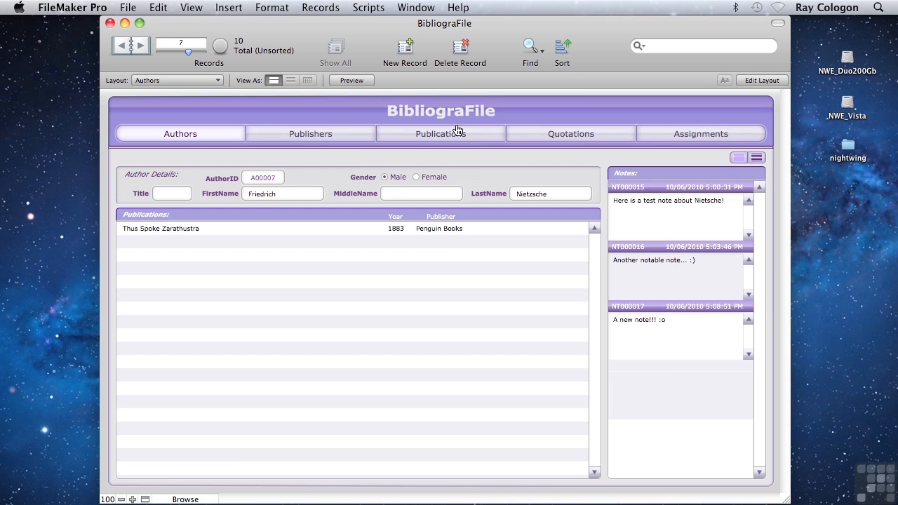
# Visit the Publications, Publishers and Authors layouts, ending on Cesare Lombroso's publication PN00006.
pyautogui.click(440, 133)
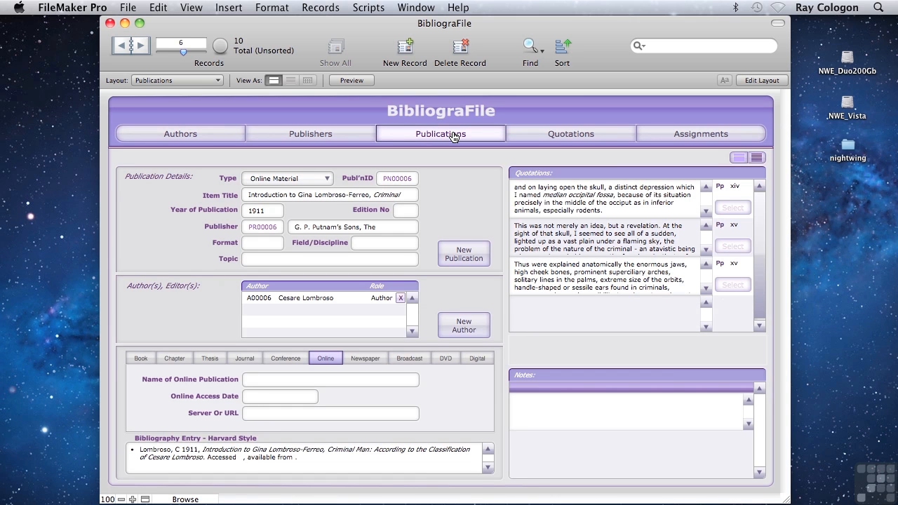
pyautogui.moveTo(214, 195)
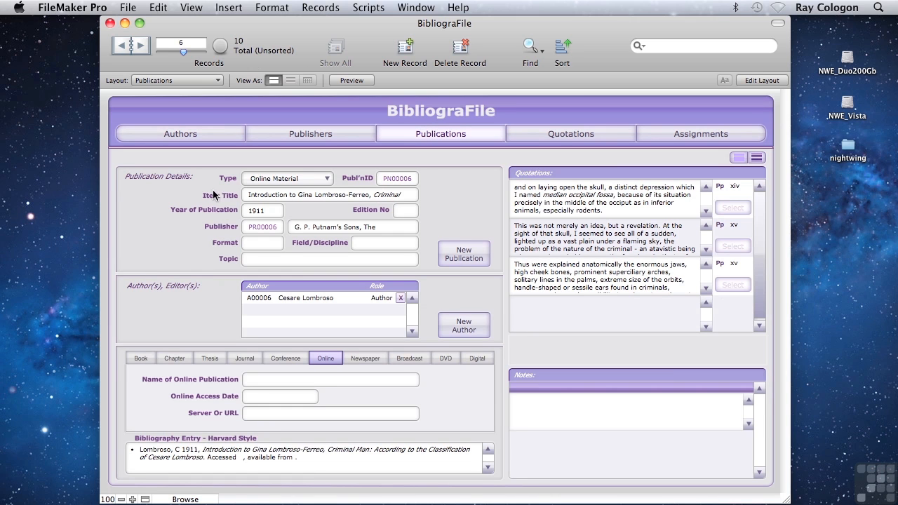
pyautogui.moveTo(292, 225)
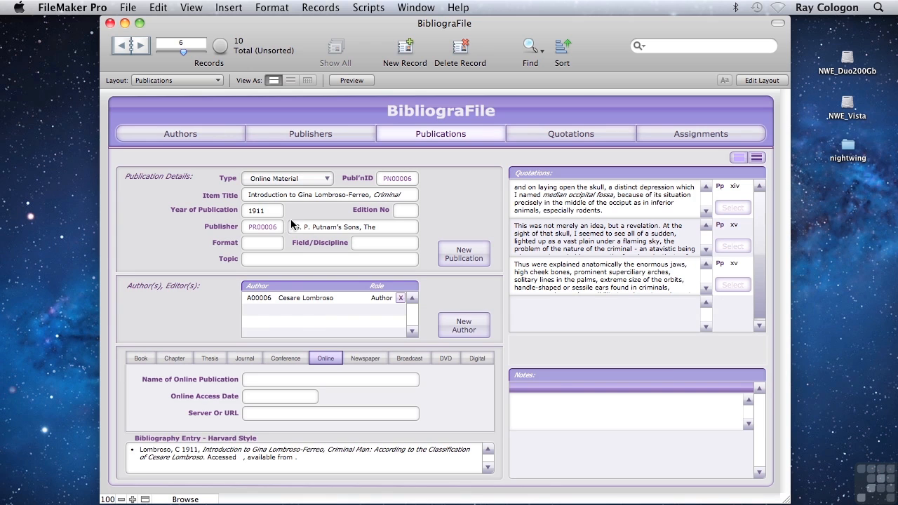
pyautogui.moveTo(311, 320)
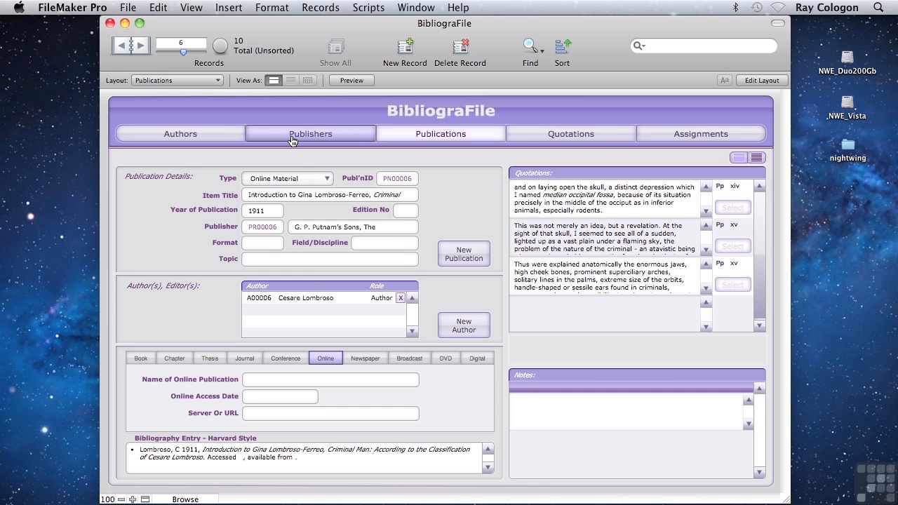
pyautogui.click(311, 134)
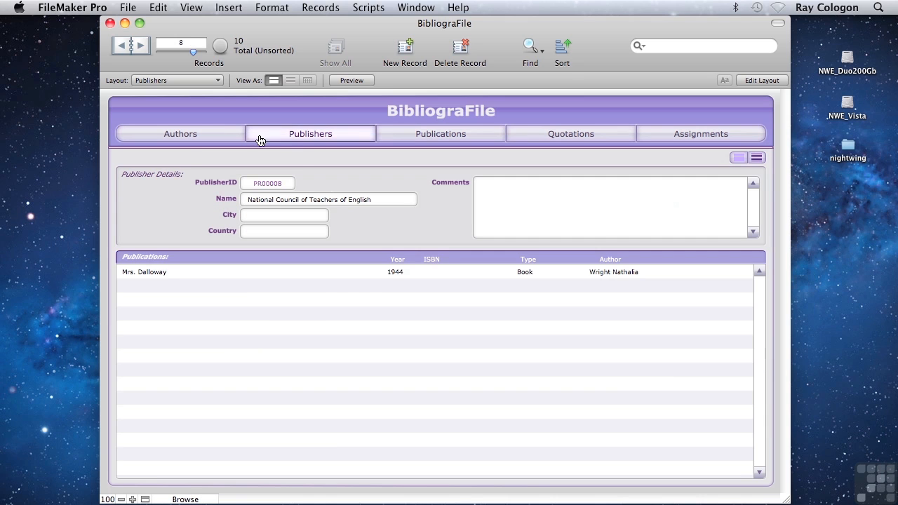
pyautogui.click(180, 134)
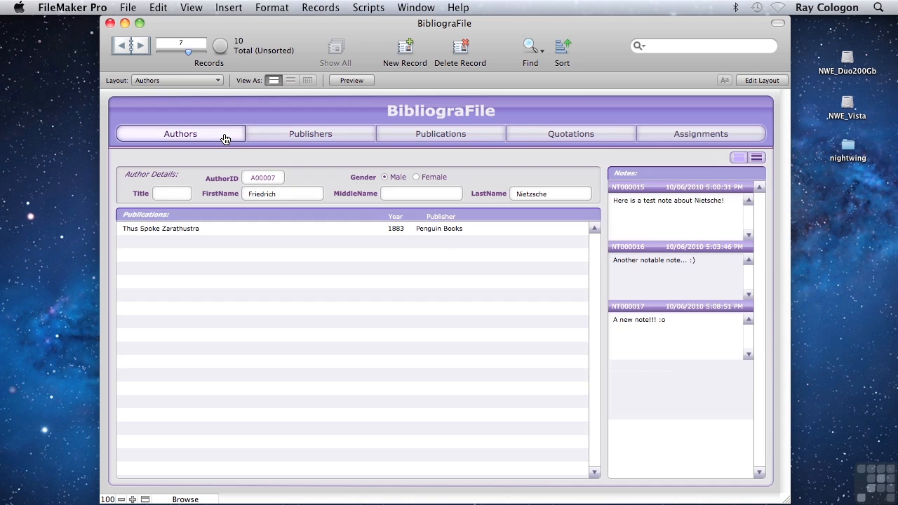
pyautogui.click(440, 133)
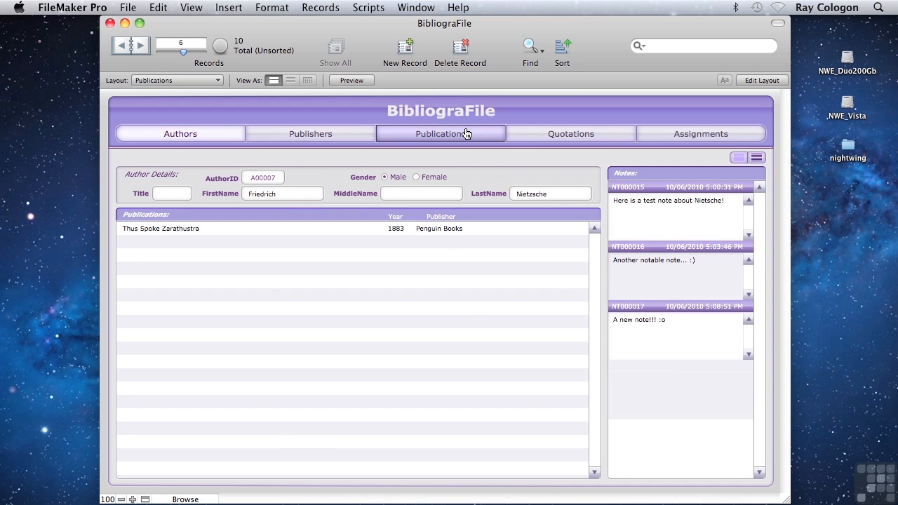
pyautogui.click(441, 133)
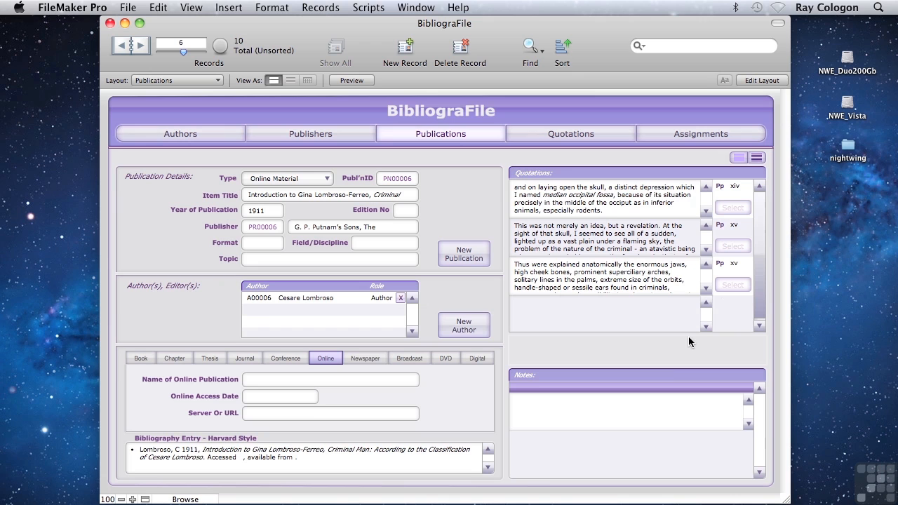
pyautogui.moveTo(737, 260)
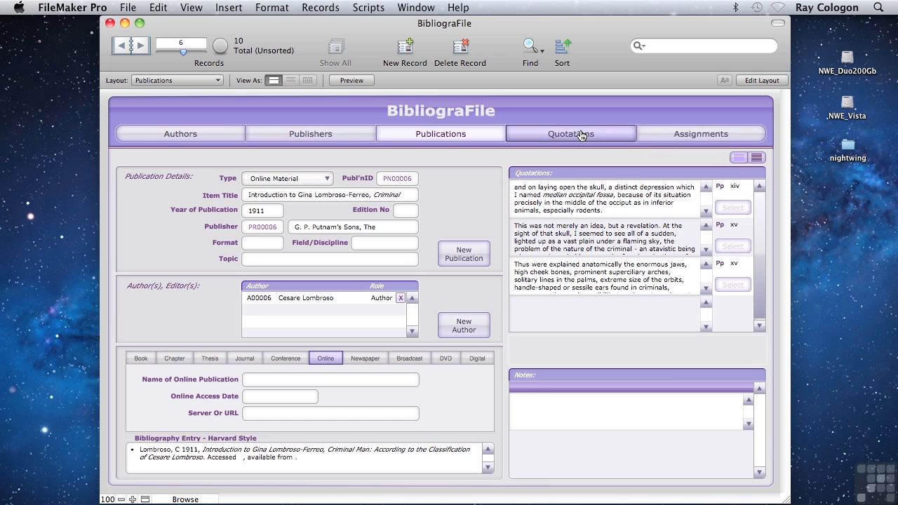
# Browse the Quotations and Assignments layouts, then return to Lombroso's 1911 publication.
pyautogui.click(570, 133)
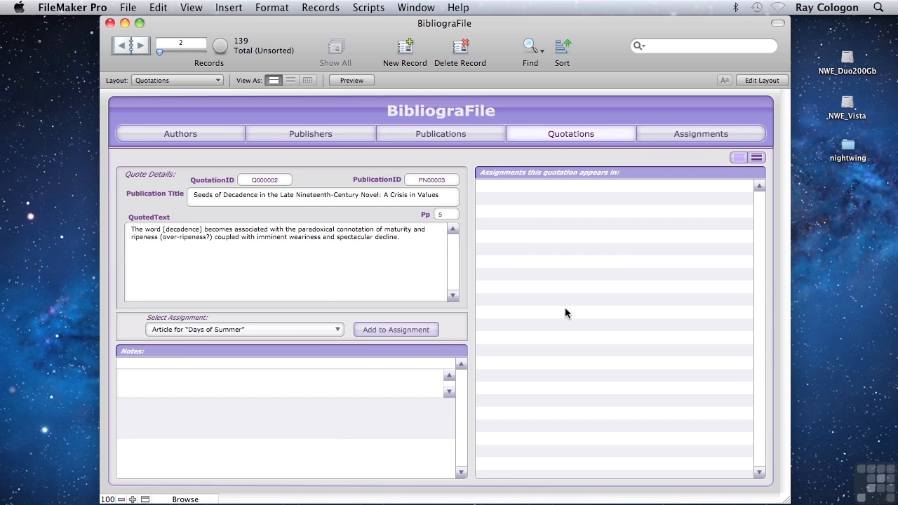
pyautogui.moveTo(672, 113)
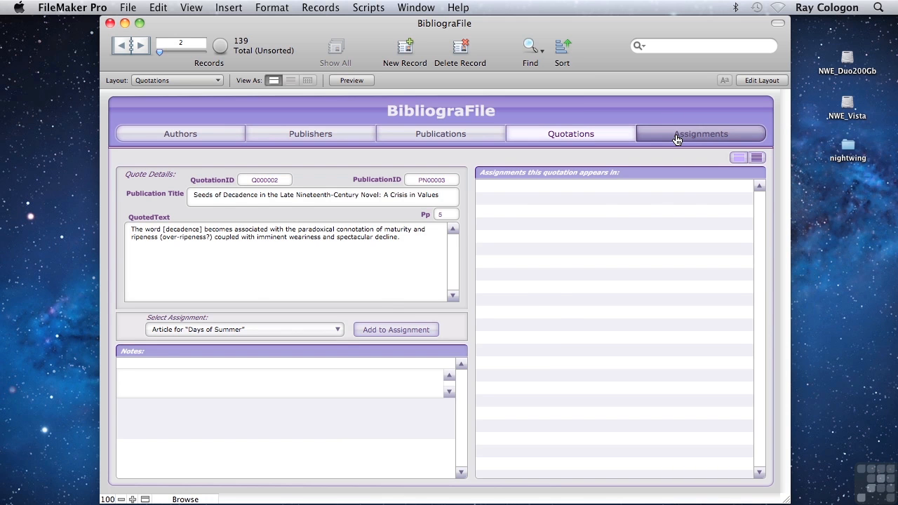
pyautogui.click(700, 133)
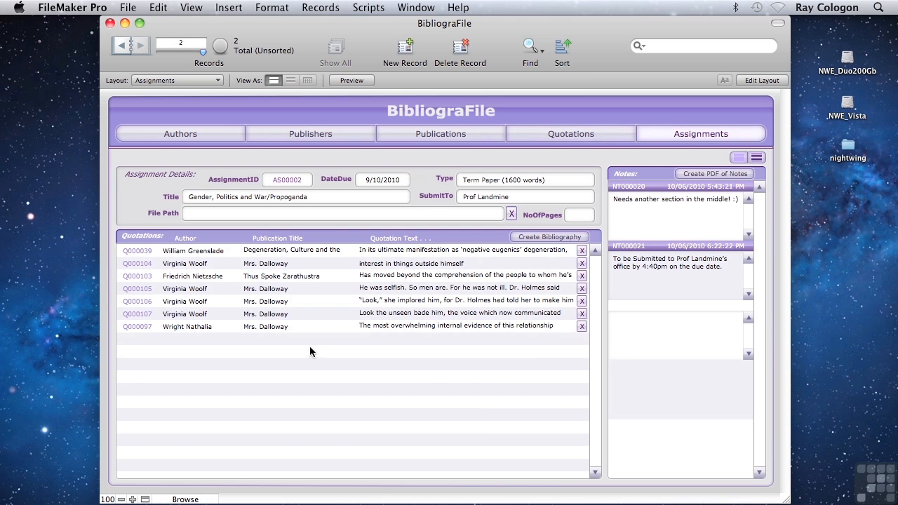
pyautogui.moveTo(406, 278)
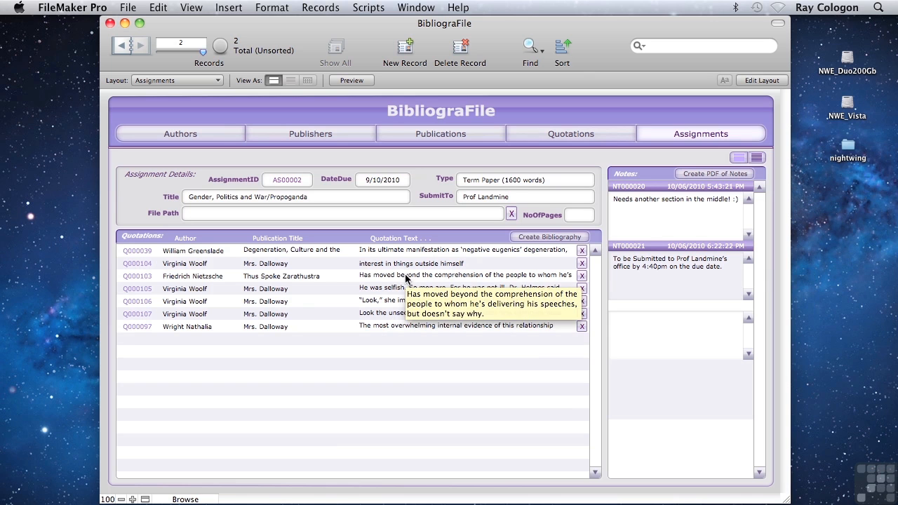
pyautogui.click(440, 134)
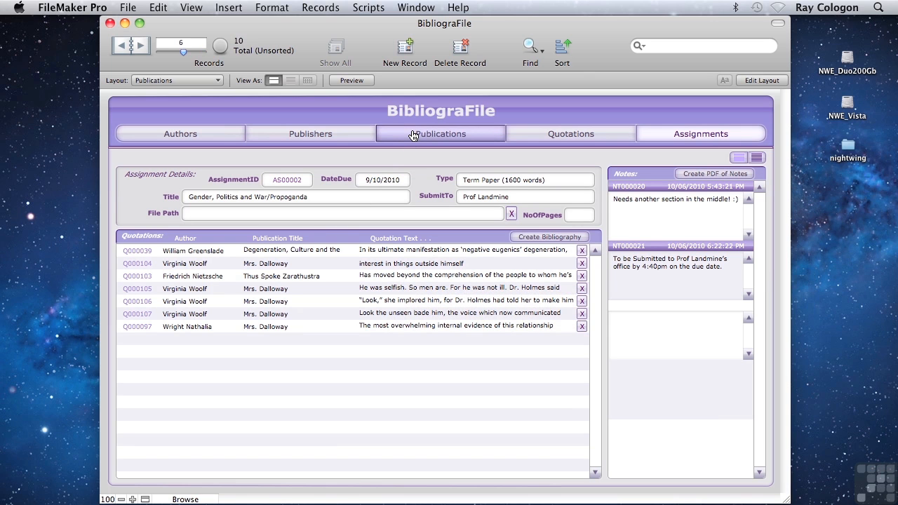
pyautogui.click(440, 133)
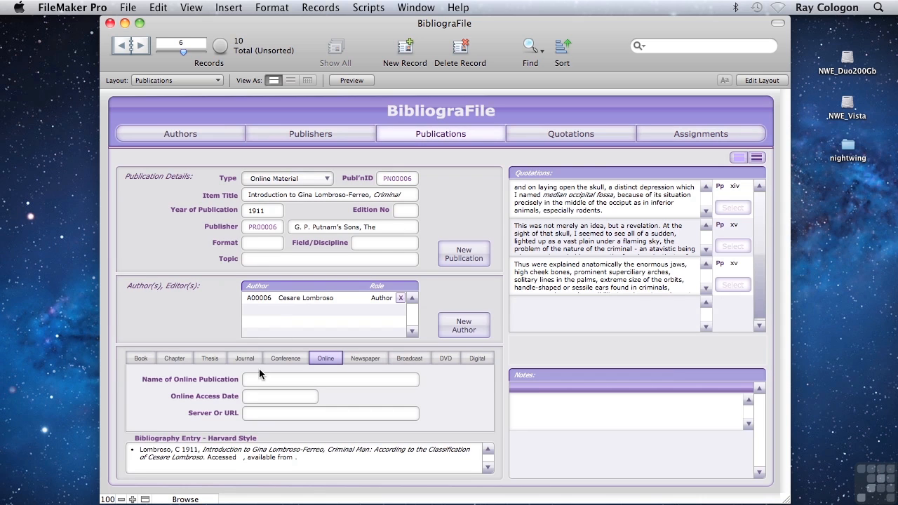
pyautogui.moveTo(357, 456)
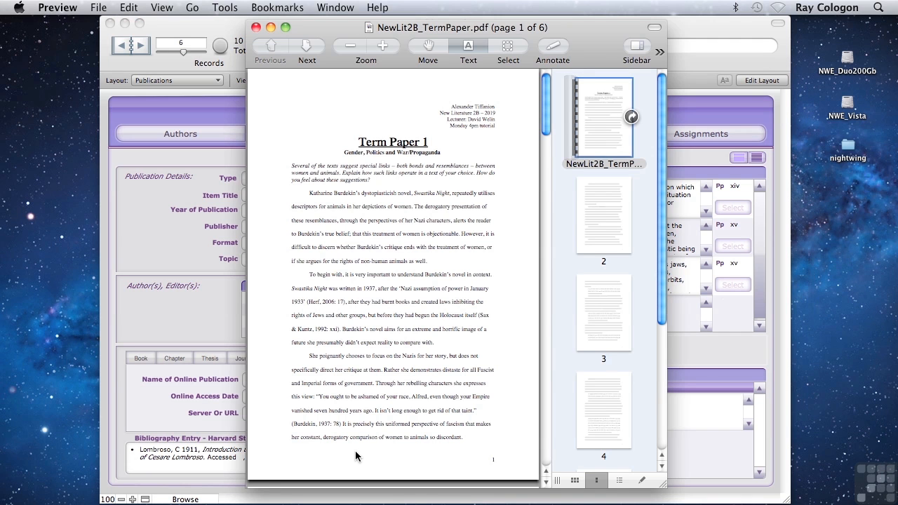
pyautogui.moveTo(655, 274)
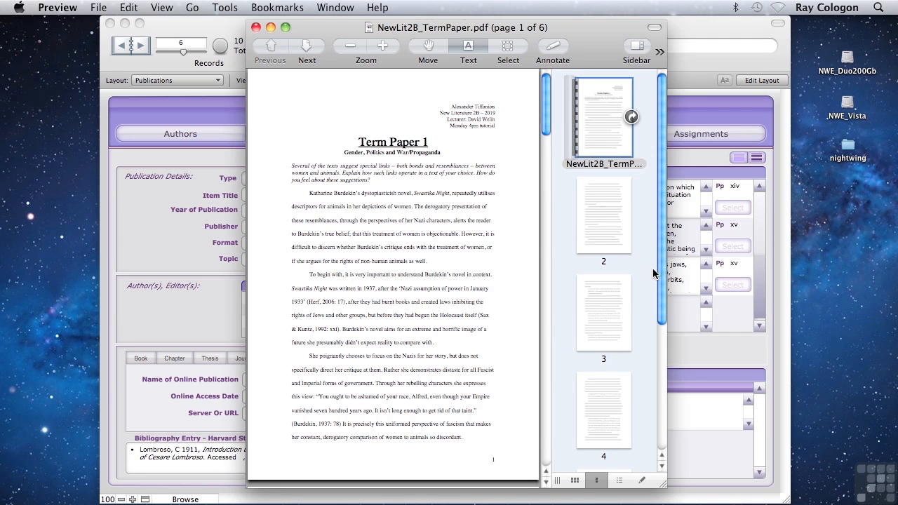
# Scroll through the six page thumbnails of NewLit2B_TermPaper.pdf in Preview.
pyautogui.scroll(-3)
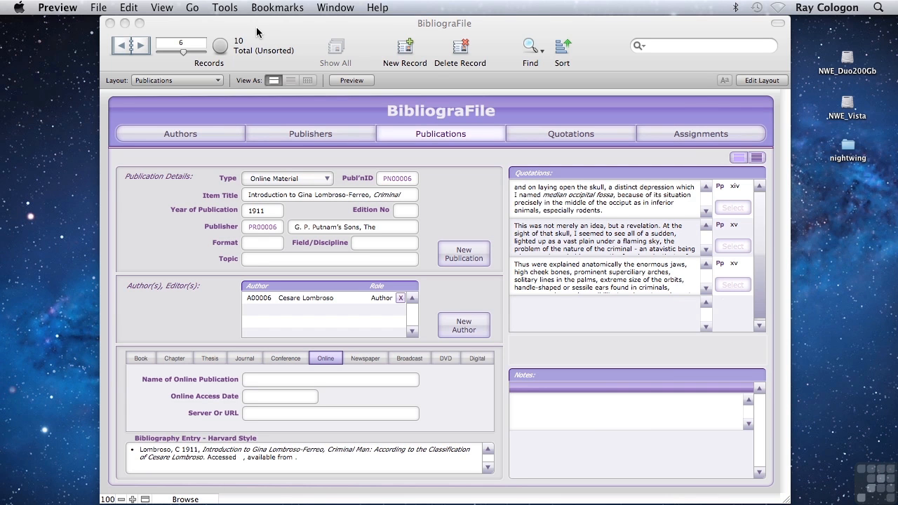
pyautogui.moveTo(700, 141)
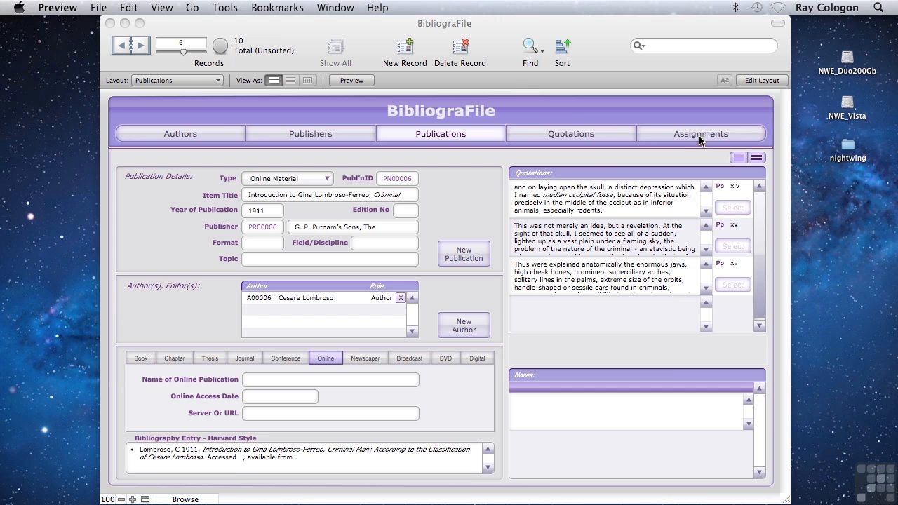
# Link NewLit2B_TermPaper.pdf as assignment AS00002's file path.
pyautogui.click(700, 134)
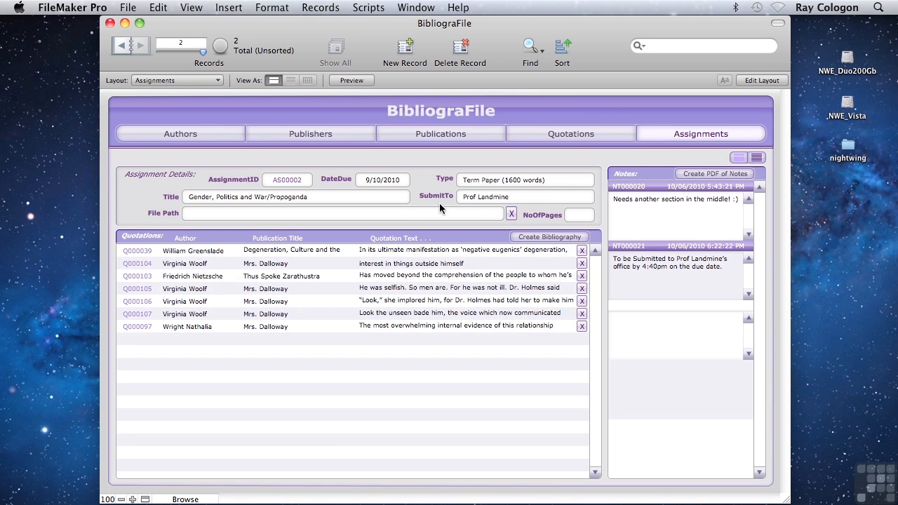
pyautogui.click(511, 213)
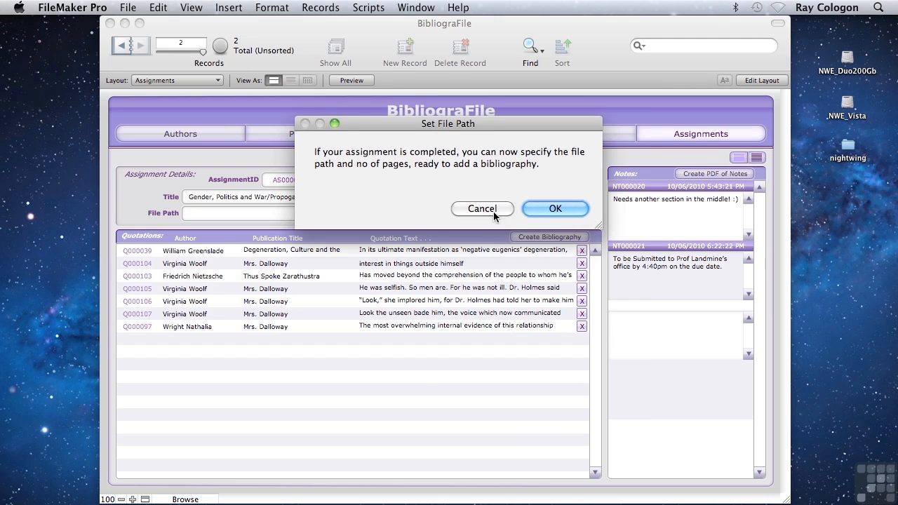
pyautogui.click(555, 208)
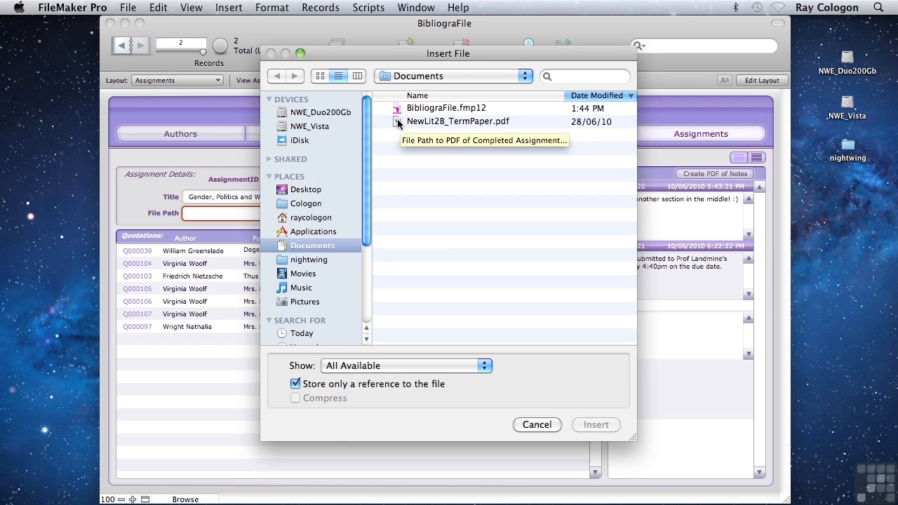
pyautogui.click(595, 425)
pyautogui.write('6')
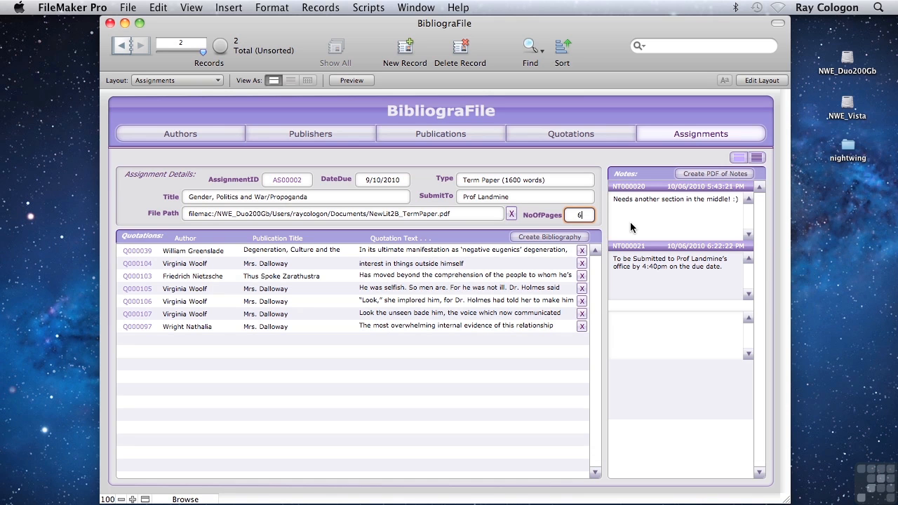
pyautogui.moveTo(549, 237)
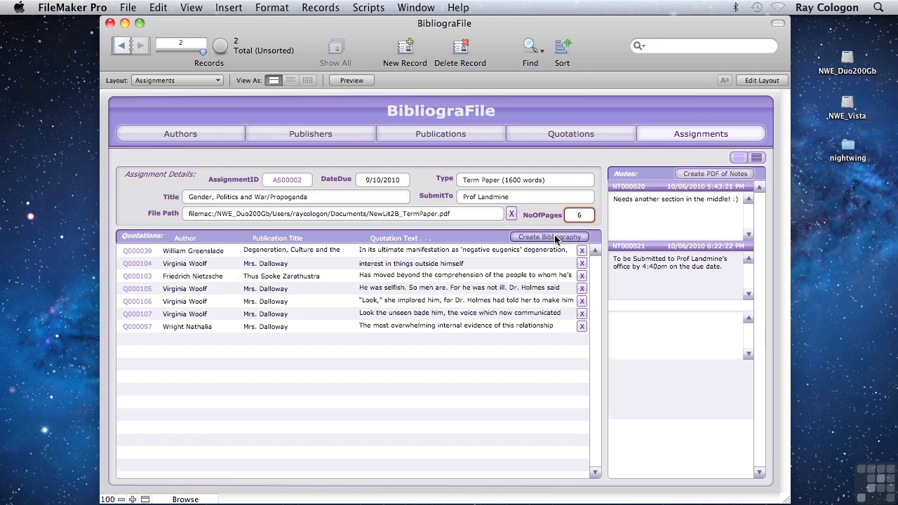
# Generate NewLit2B_TermPaper_FINAL.pdf, scroll to its seventh bibliography page, and close Preview.
pyautogui.click(549, 237)
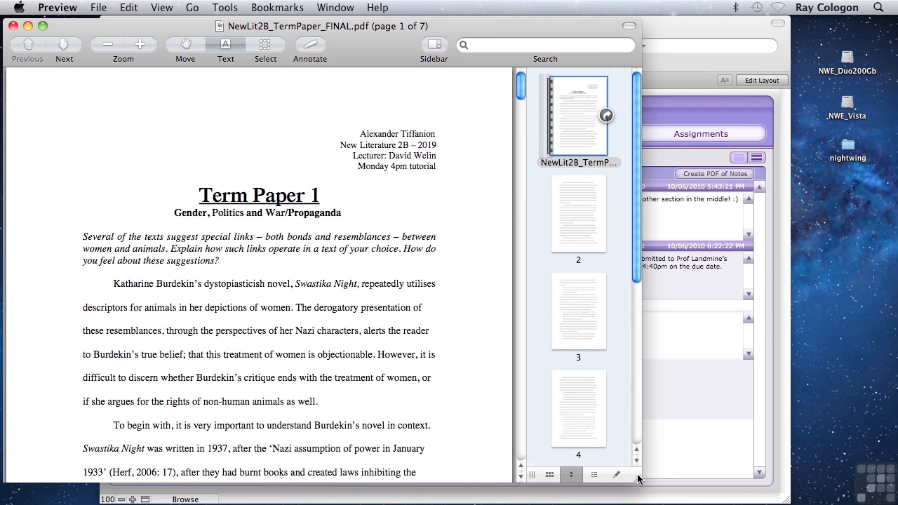
pyautogui.moveTo(660, 270)
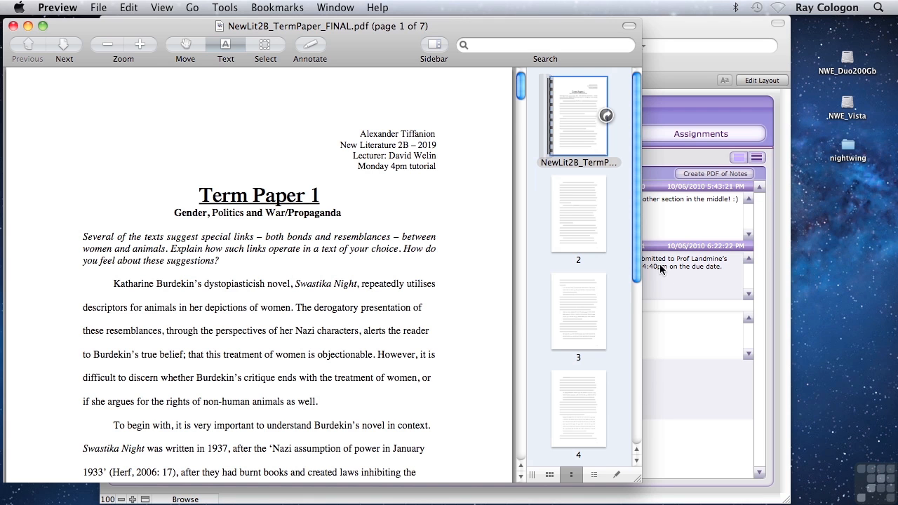
pyautogui.scroll(-3)
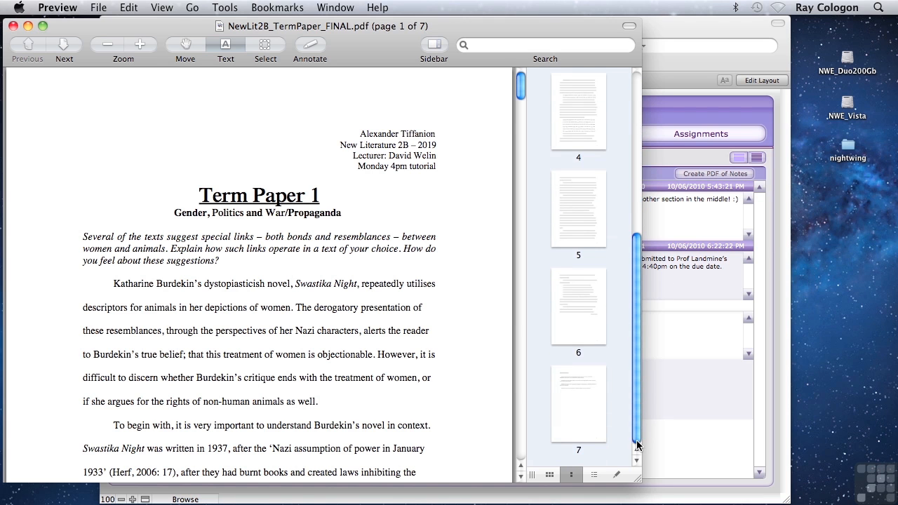
pyautogui.click(579, 404)
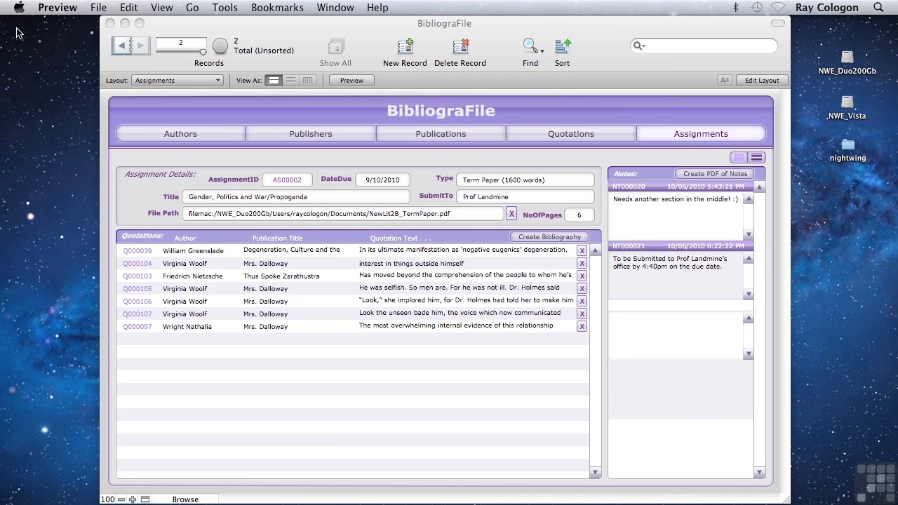
pyautogui.moveTo(82, 88)
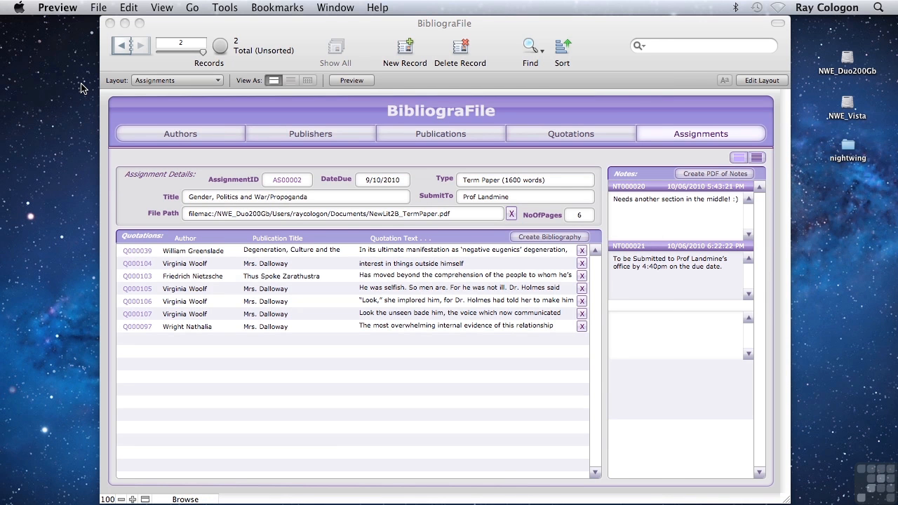